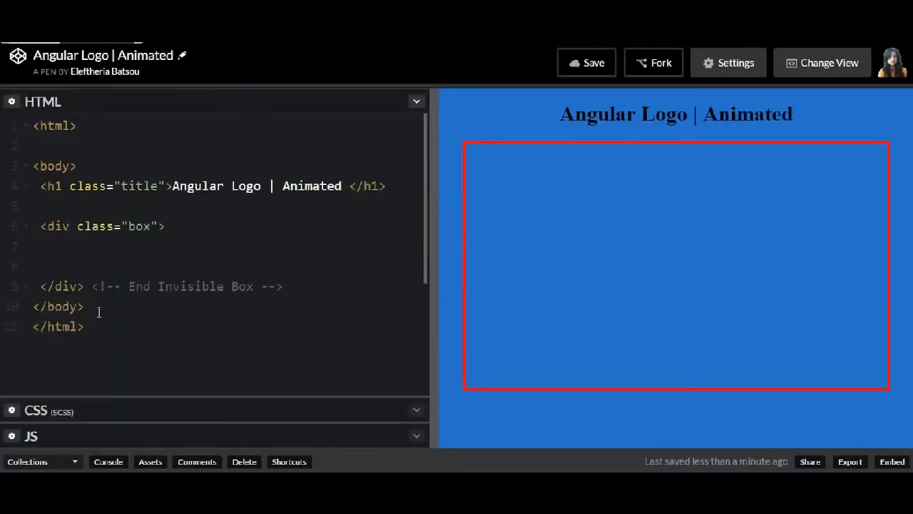
Add <div class="left"></div> inside the box div in the HTML markup
double_click(137, 226)
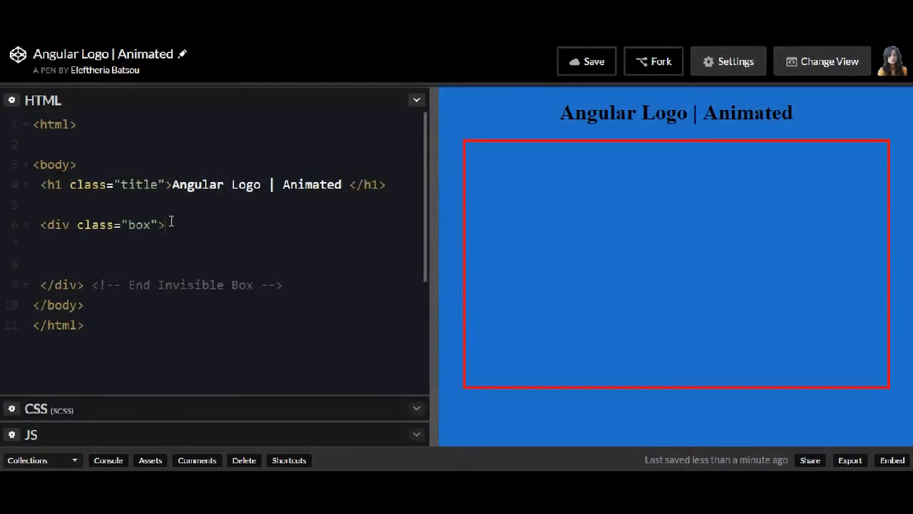
type("<div>")
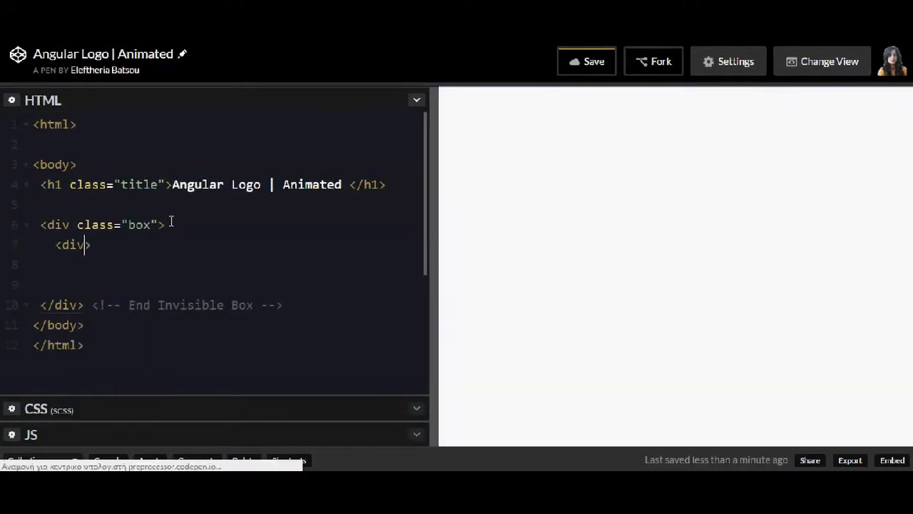
type("class=\"\"")
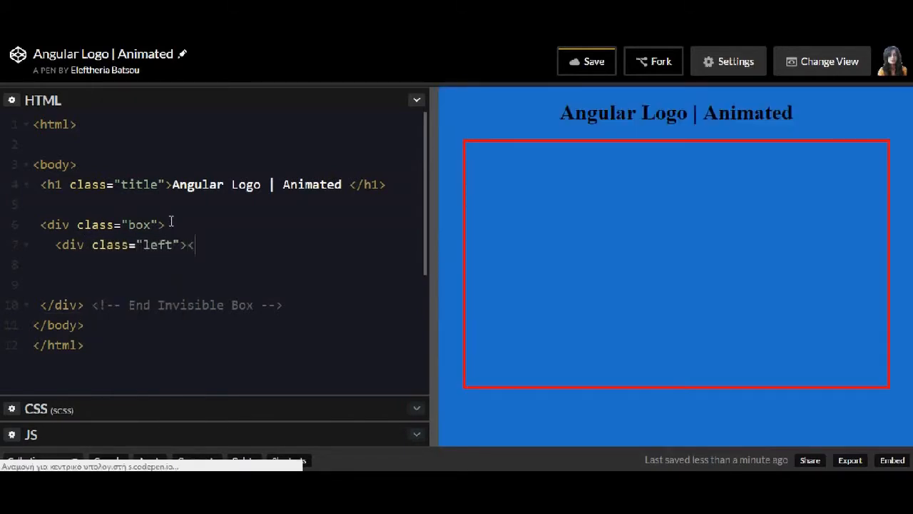
type("</div>")
type(".right{")
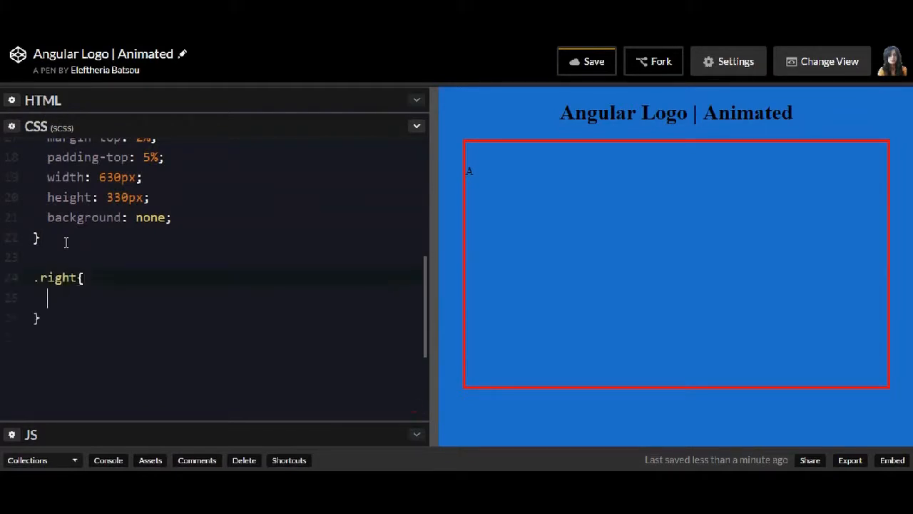
Give .right position absolute, top 11%, right 35%, width 30%, height 56% and background $right
type("position: absolute;")
type("right")
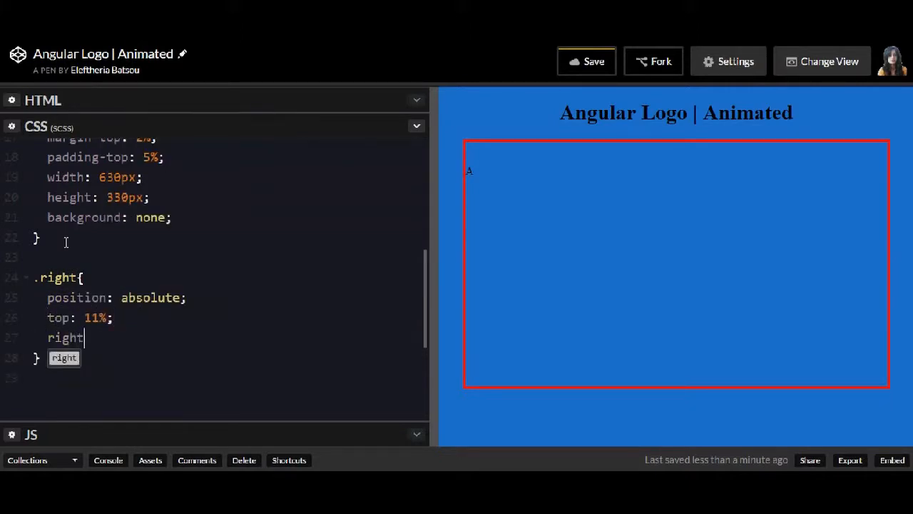
type(": 35%;")
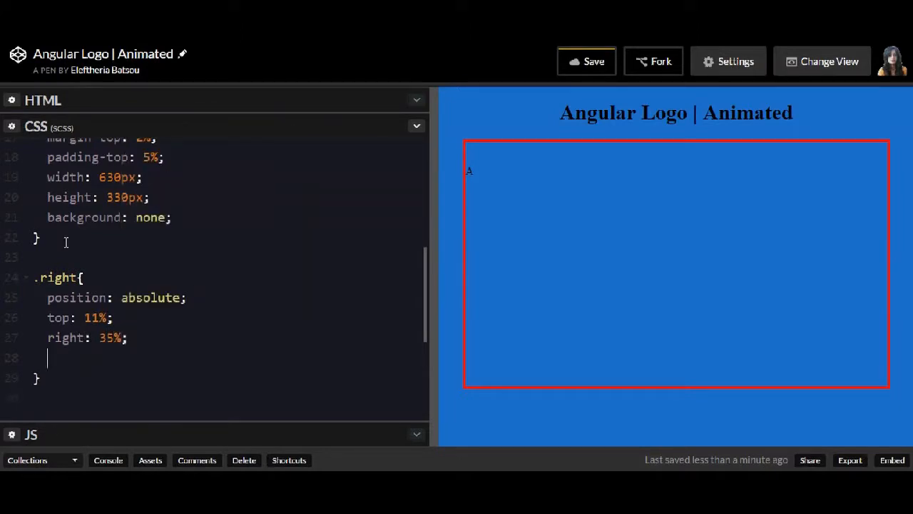
type("width:")
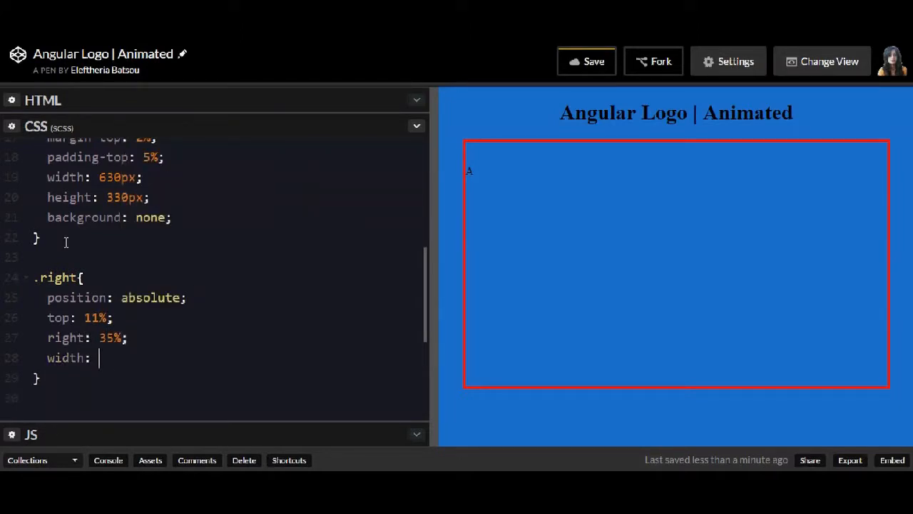
type("30%;")
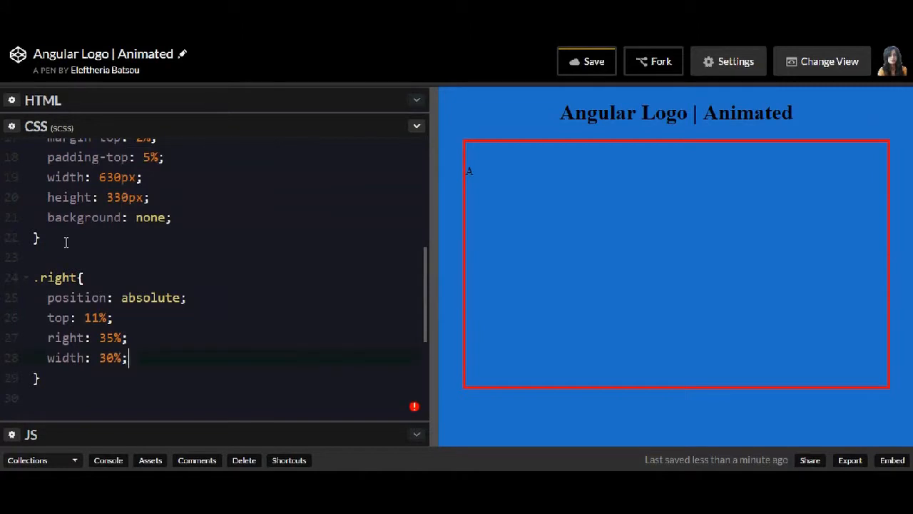
type("height: 56%;")
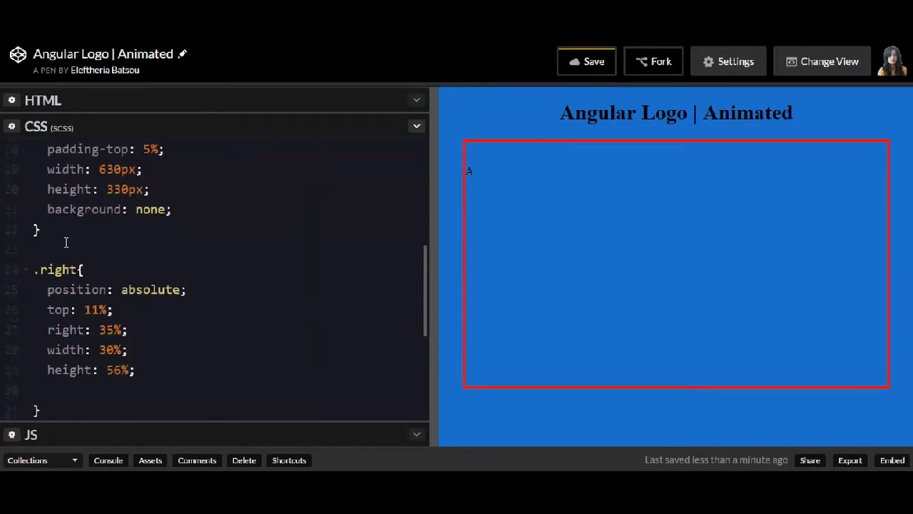
type("background:")
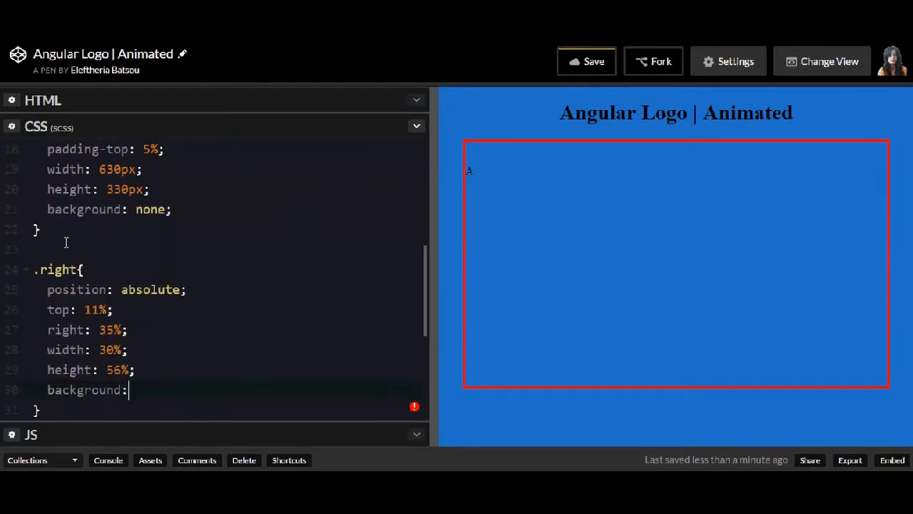
type("$right;")
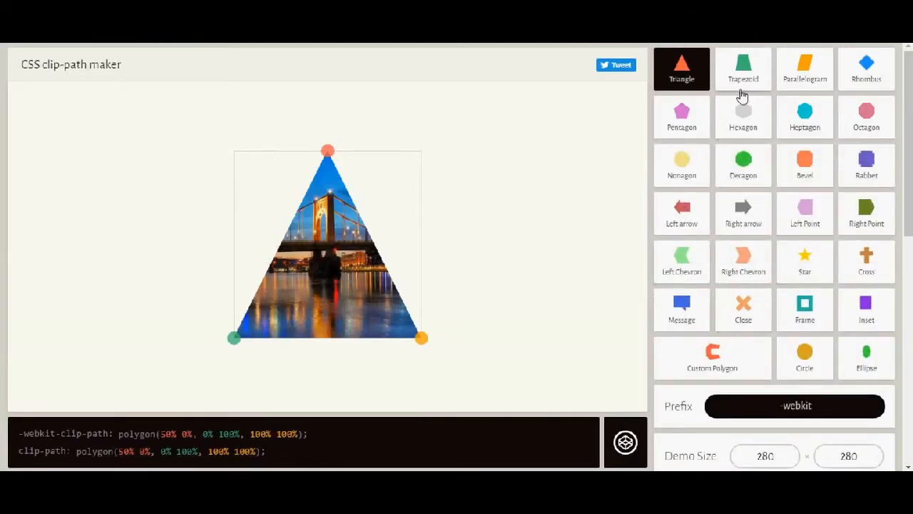
From the pentagon preset, move the left point to the top-left corner and the right point to centre
left_click(682, 117)
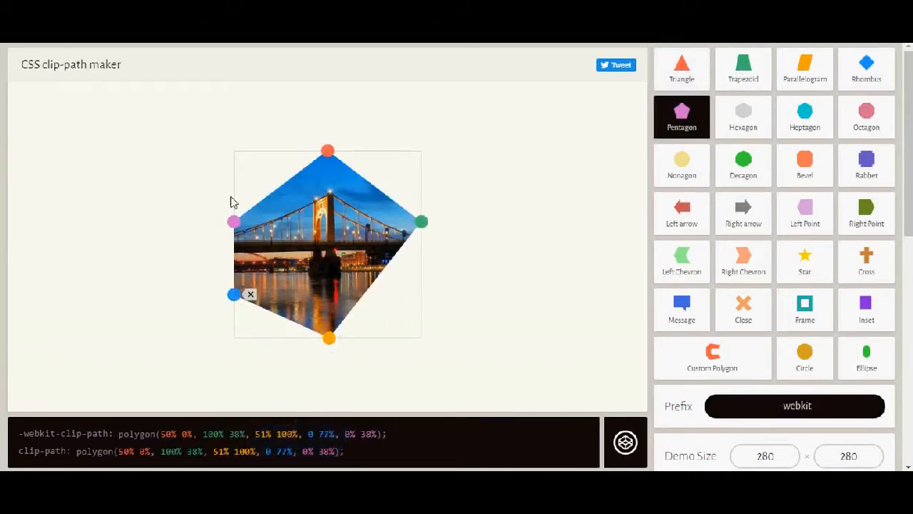
left_click_drag(234, 223, 234, 173)
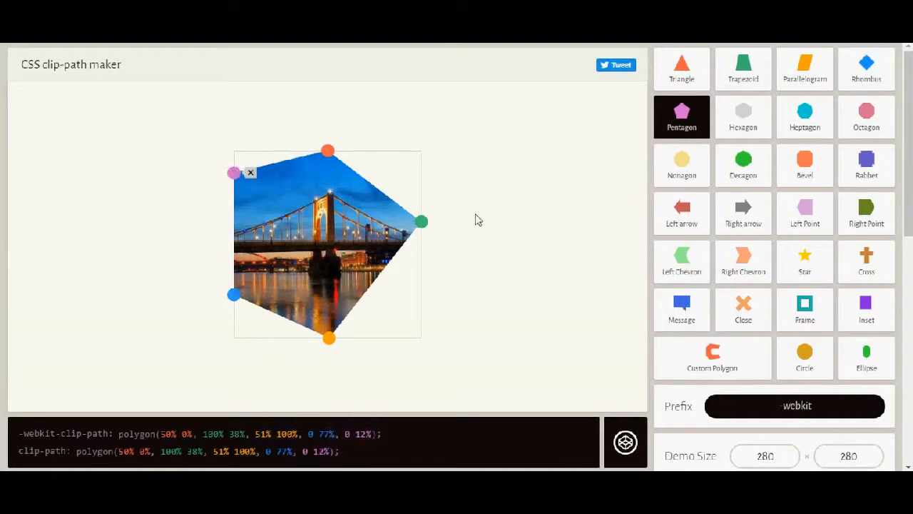
left_click_drag(421, 223, 327, 231)
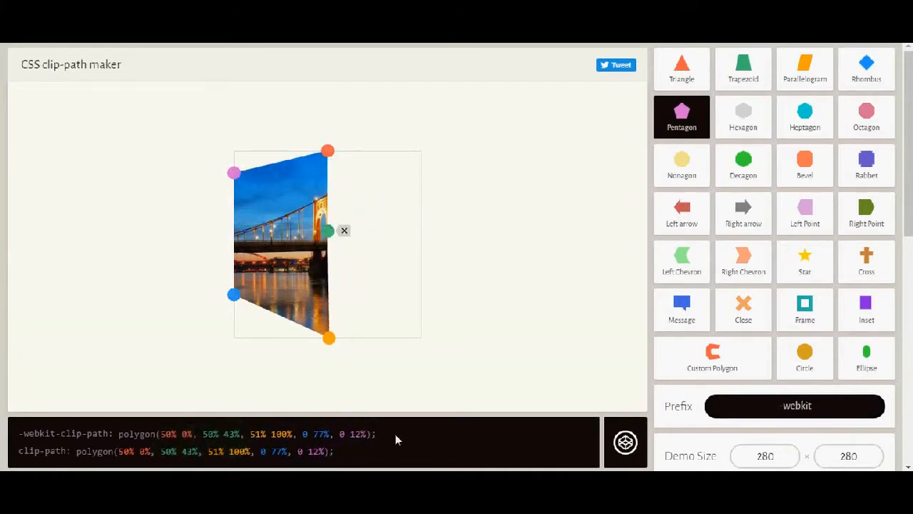
scroll("down", 3)
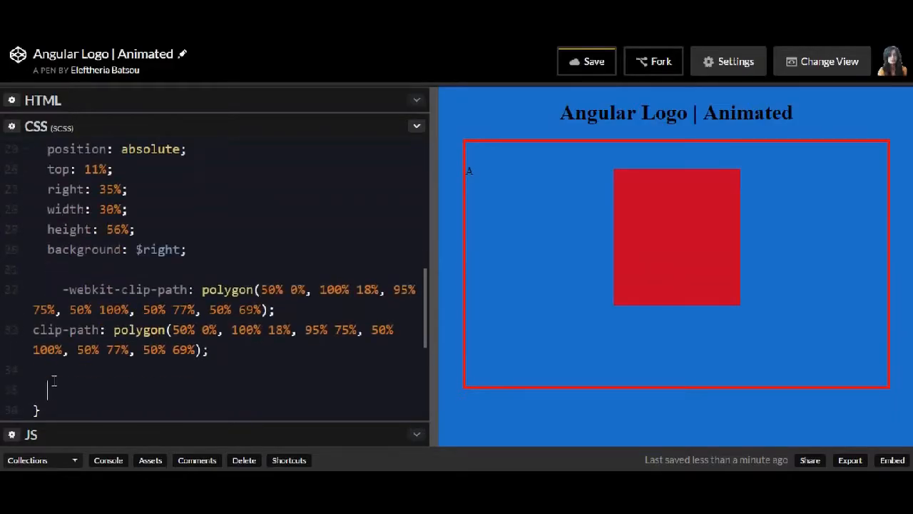
Give .right z-index -1 and animation: rightPart 2s 1
type("z-index: -1;")
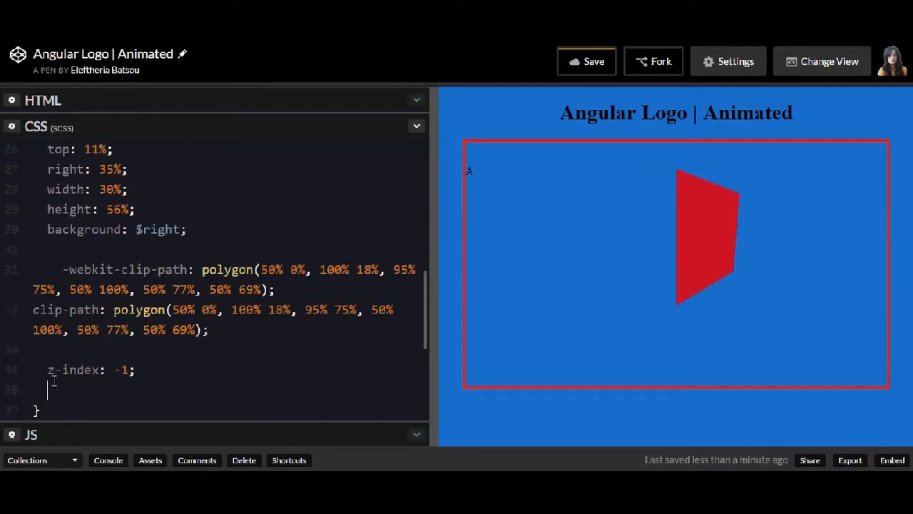
type("animation:")
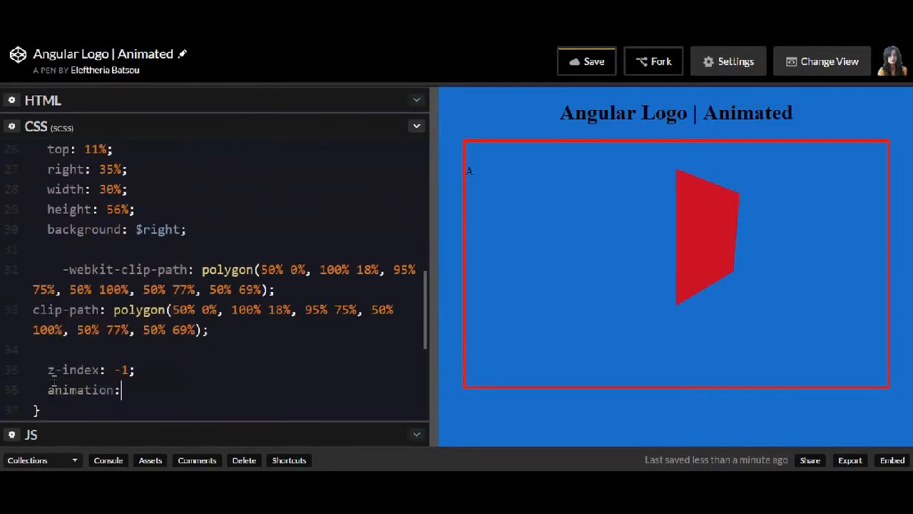
type("rightPart")
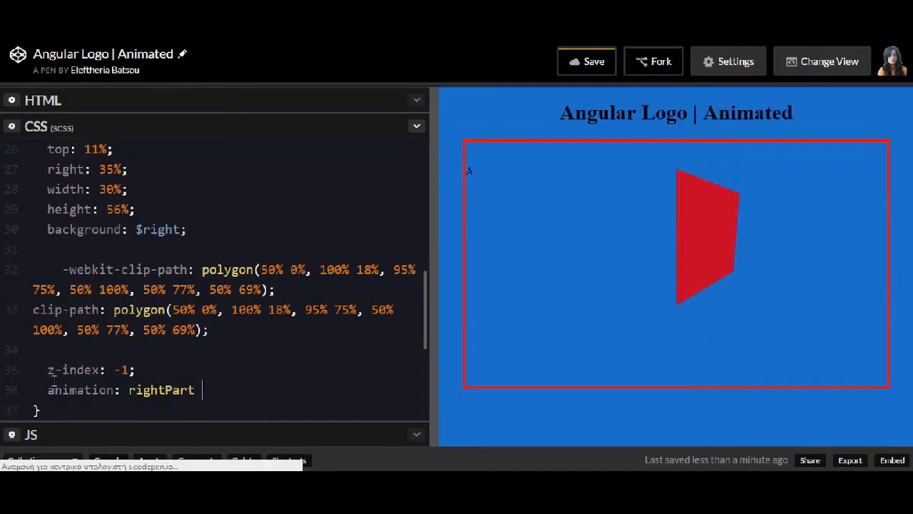
type("2s 1;")
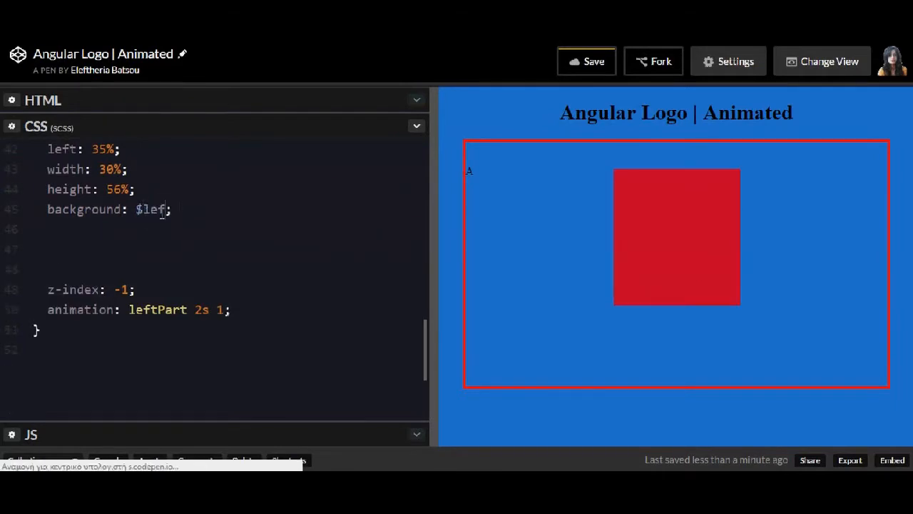
Write the .left rule with left 35%, $left background, clip-path and leftPart 2s 1 animation
type("t")
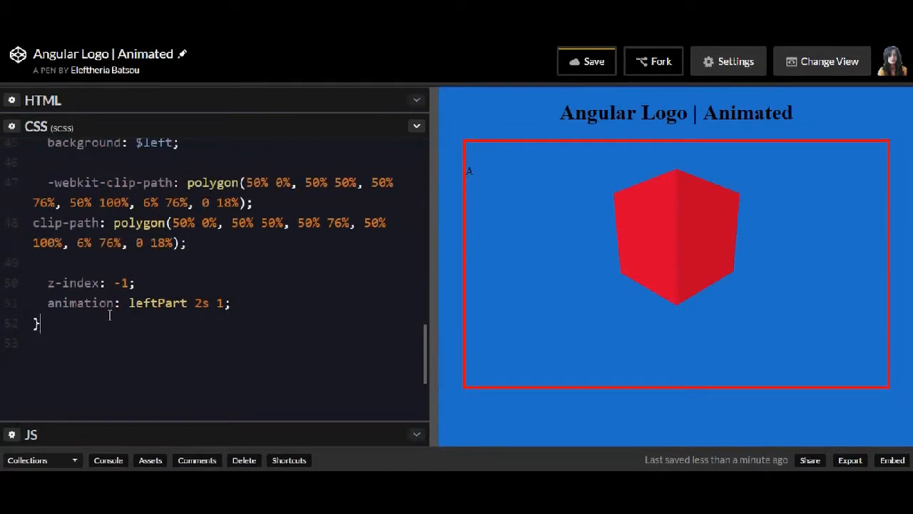
type(".letter{")
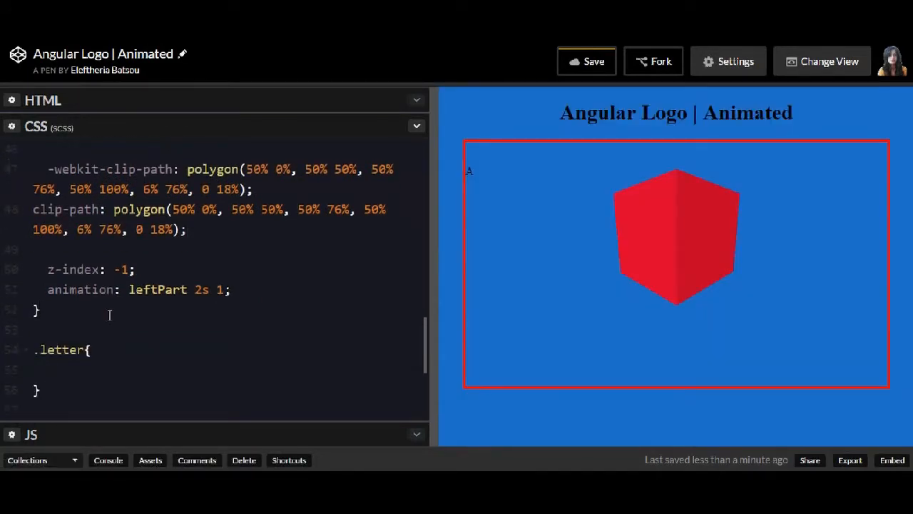
Give .letter font-size 30vmin, 'Roboto', sans-serif, weight 550, white colour and centred text
type("font-size:")
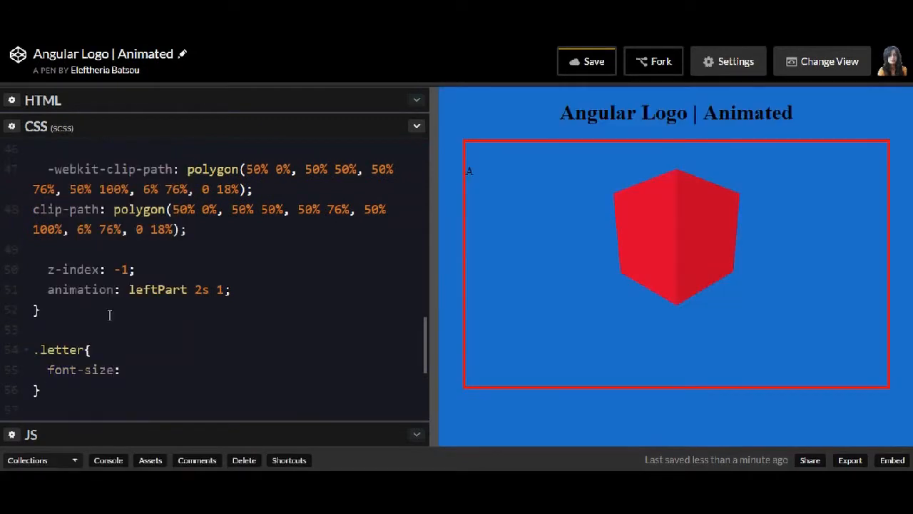
type("30vmin")
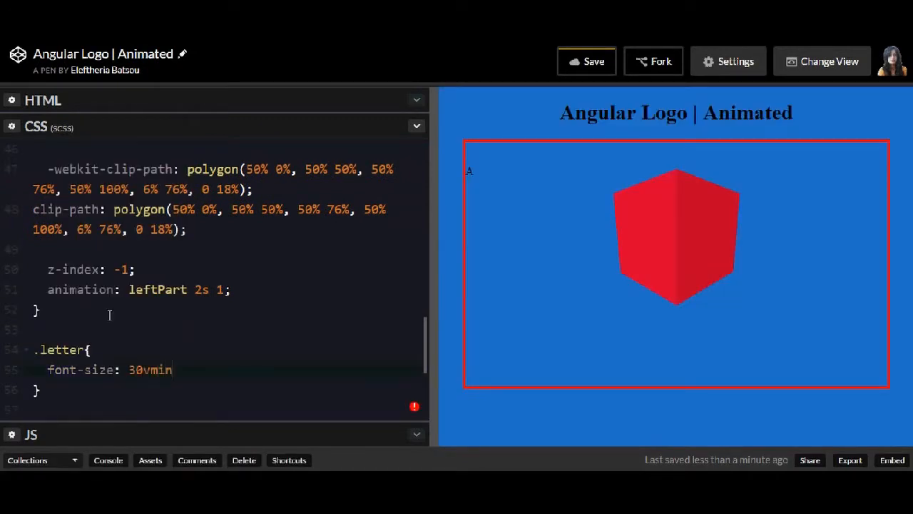
type(";")
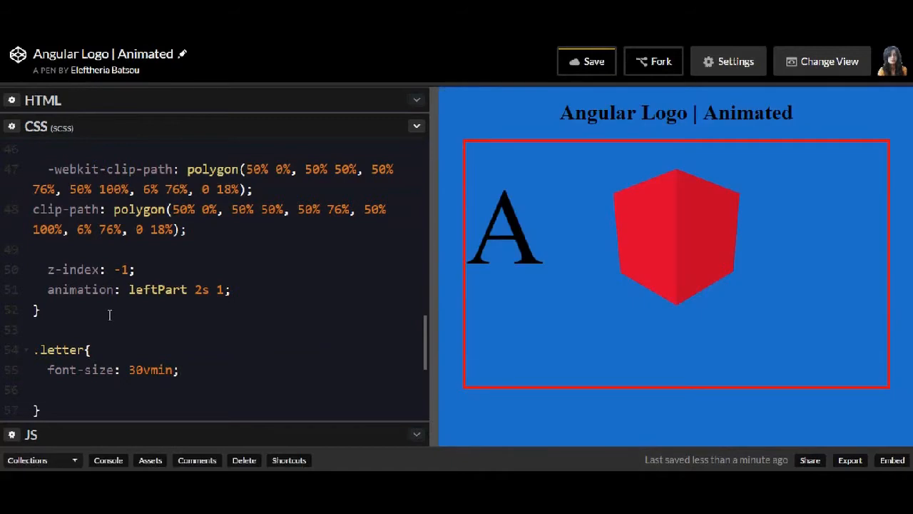
type("font-family:")
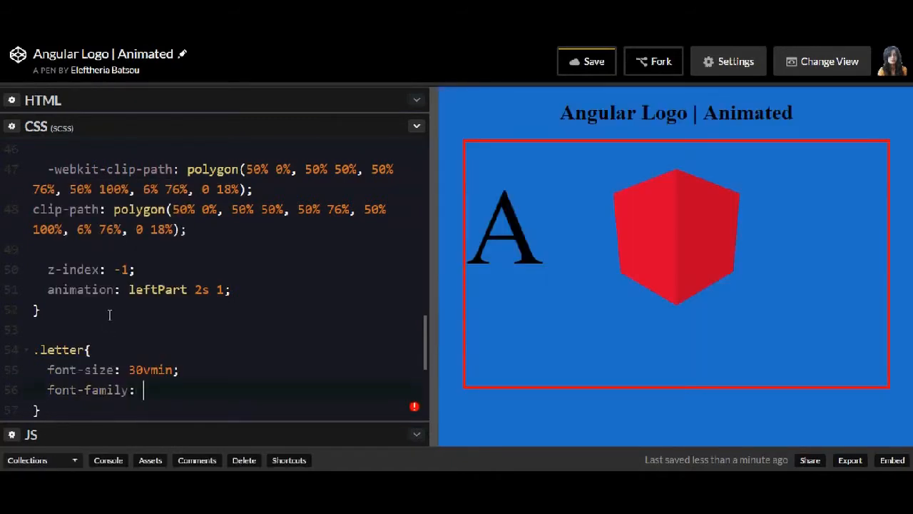
type("'Roboto',")
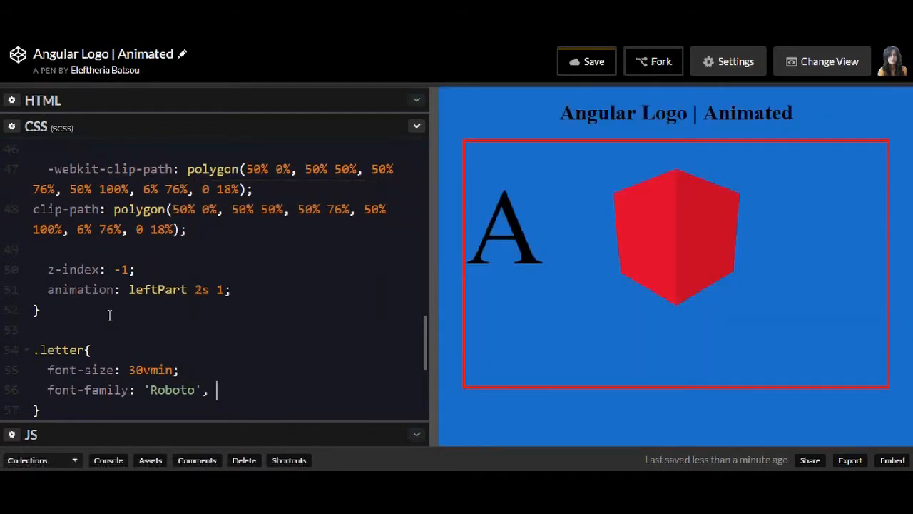
type("sans-serif;")
type("font-wei")
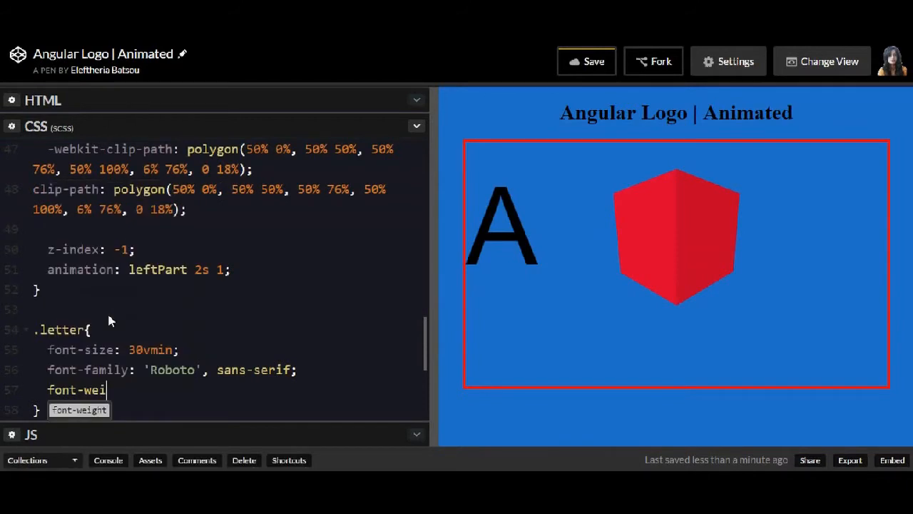
type("ght: 550;")
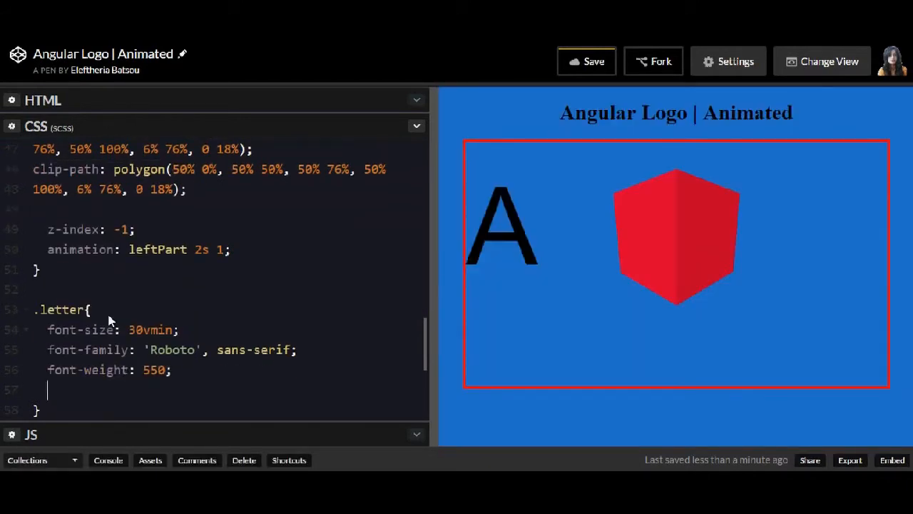
type("color: white;")
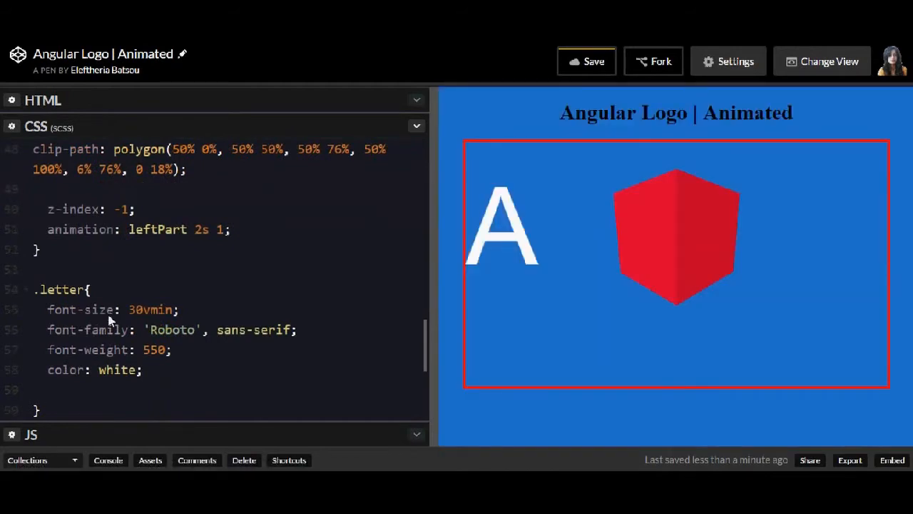
type("text-align: center")
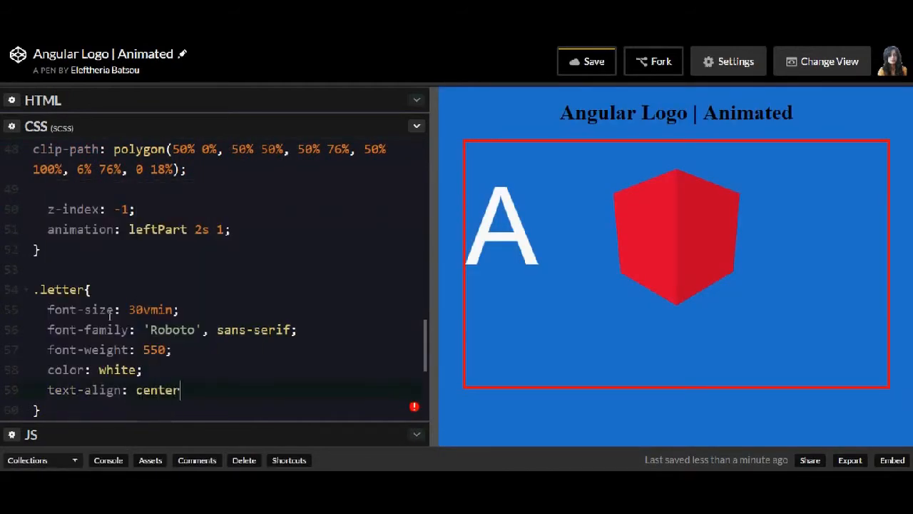
type(";")
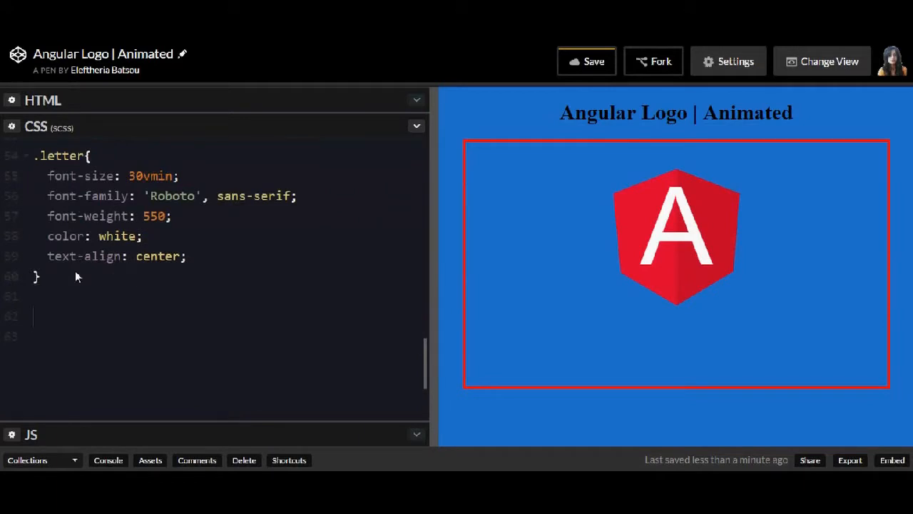
type("@keyframes")
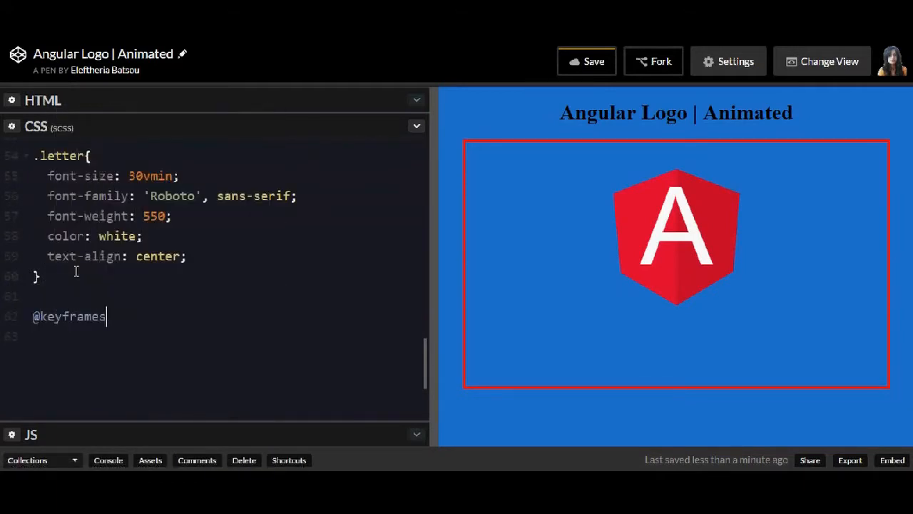
type("rightPart{")
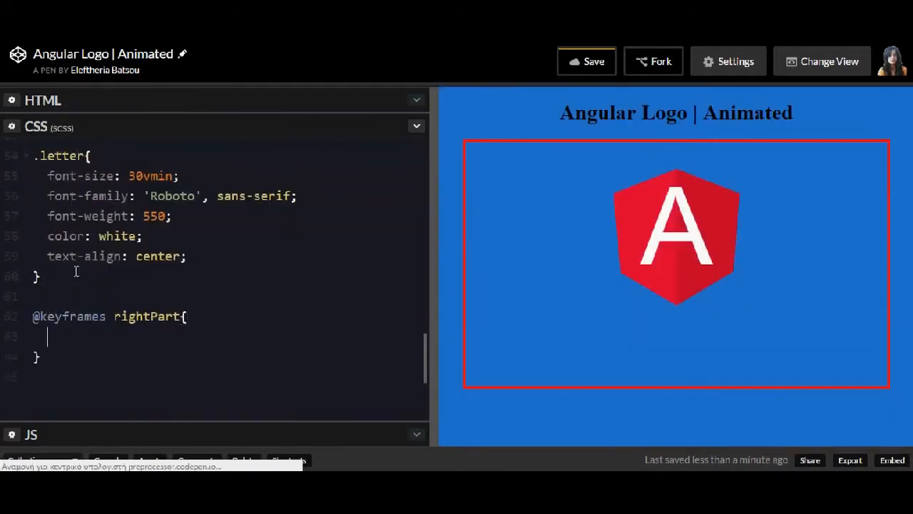
type("0%{}")
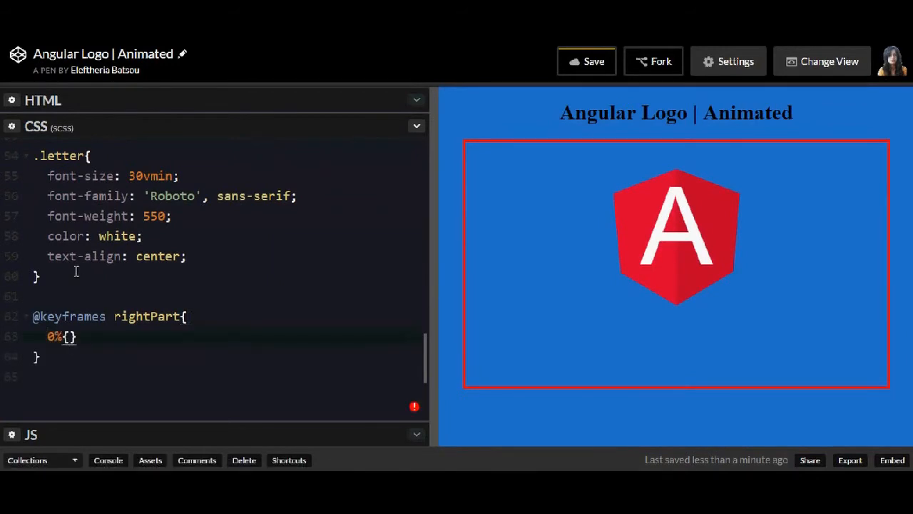
type("0%{}")
type("color:")
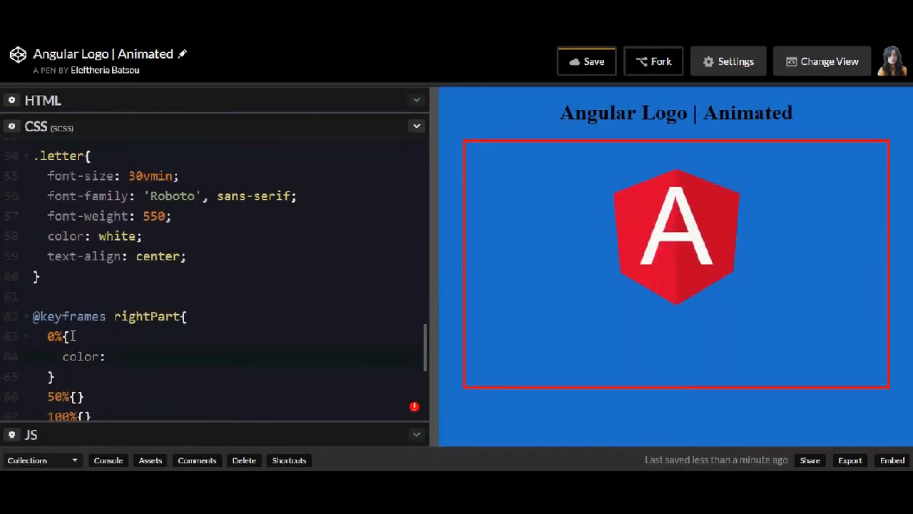
type("$bg-col")
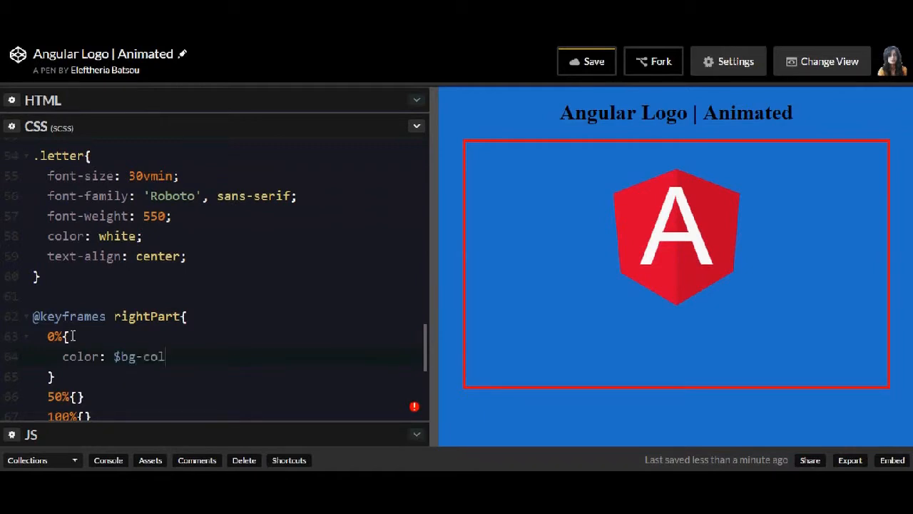
type("or;")
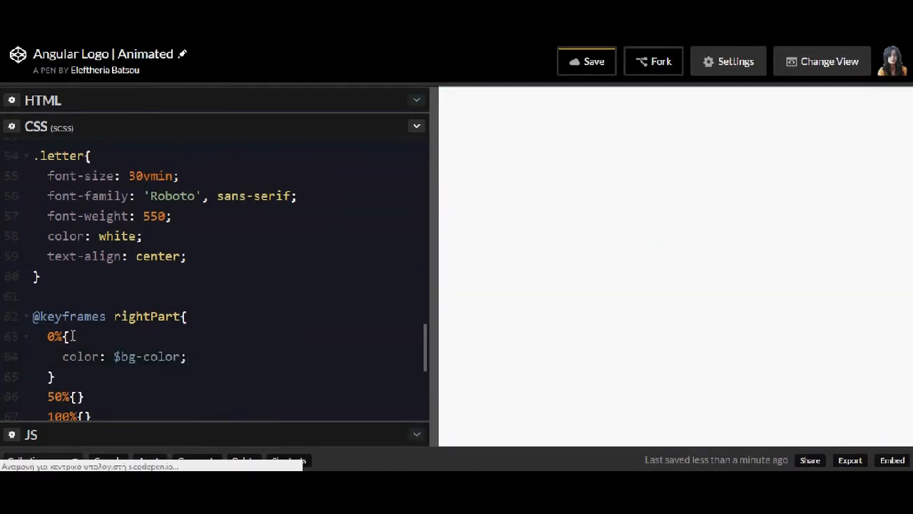
type("transform: skew")
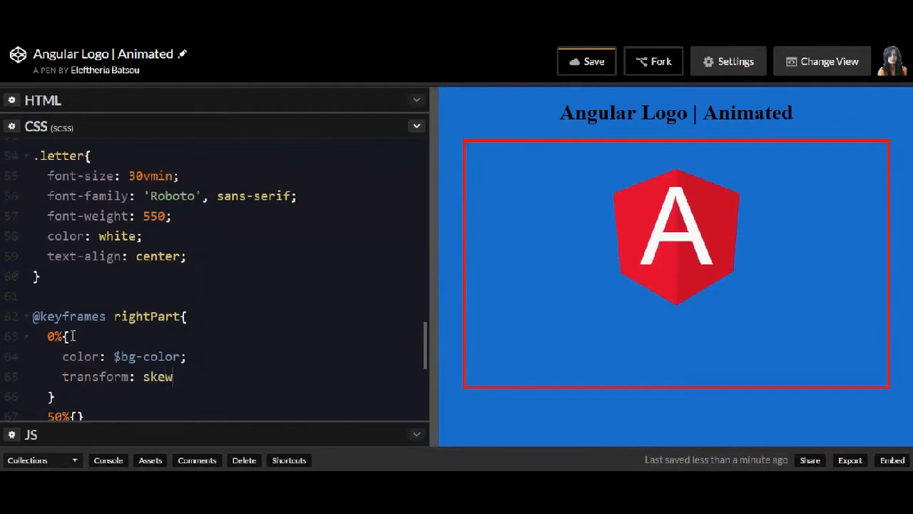
type("(0,);")
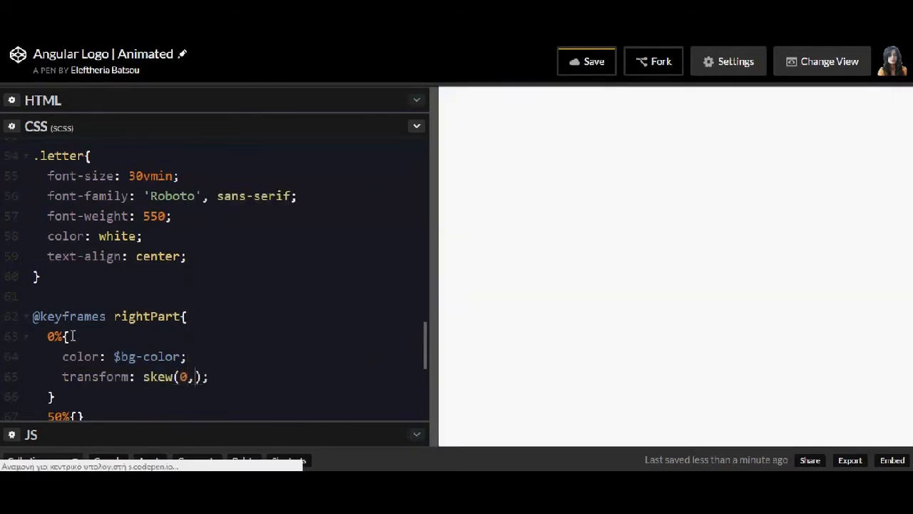
type("0")
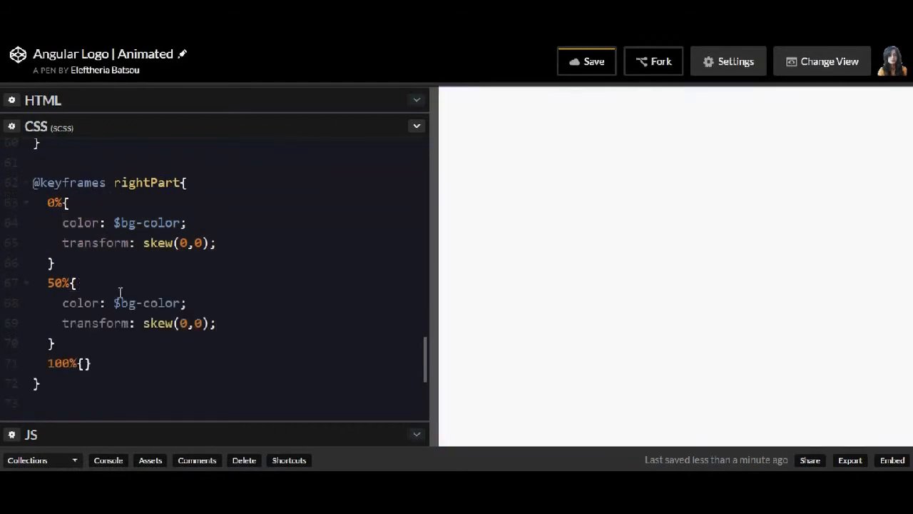
Fill the 50% step with $letter and skew(45deg,45deg) and the 100% step with $bg-color
type("$letter")
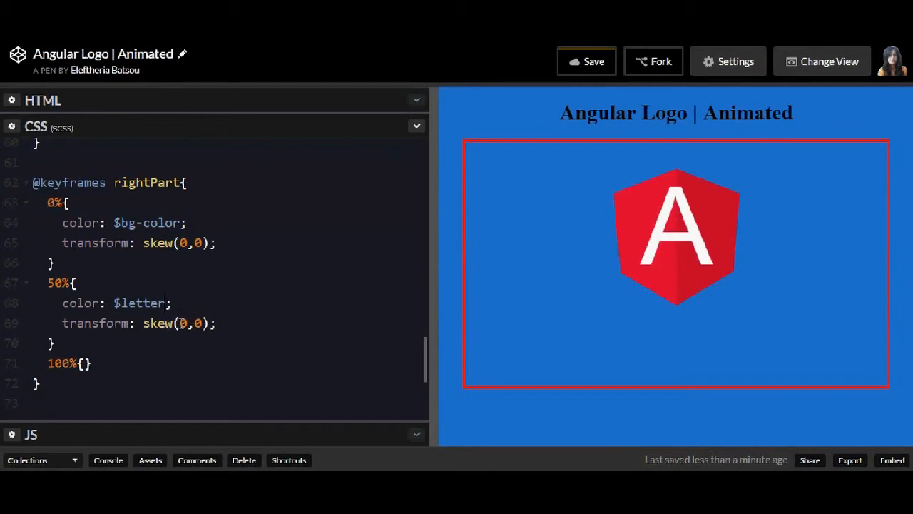
type("45deg")
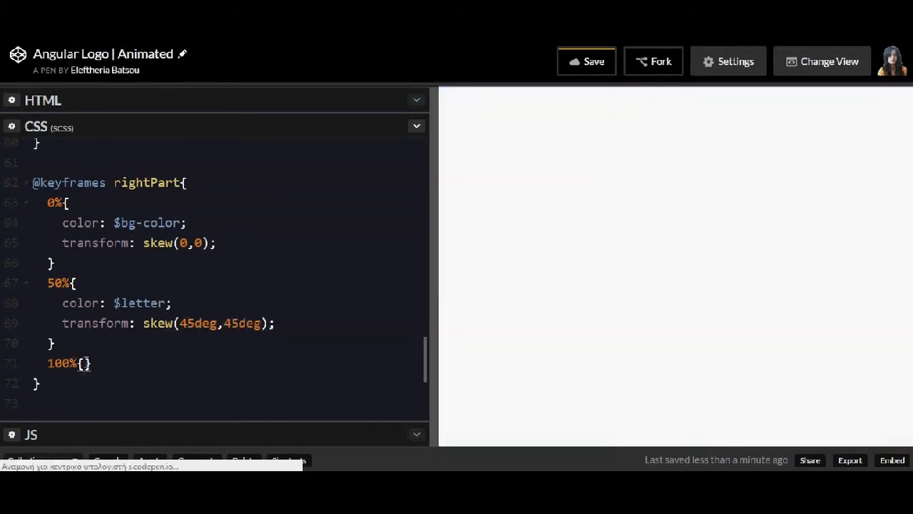
type("color: $bg-color;")
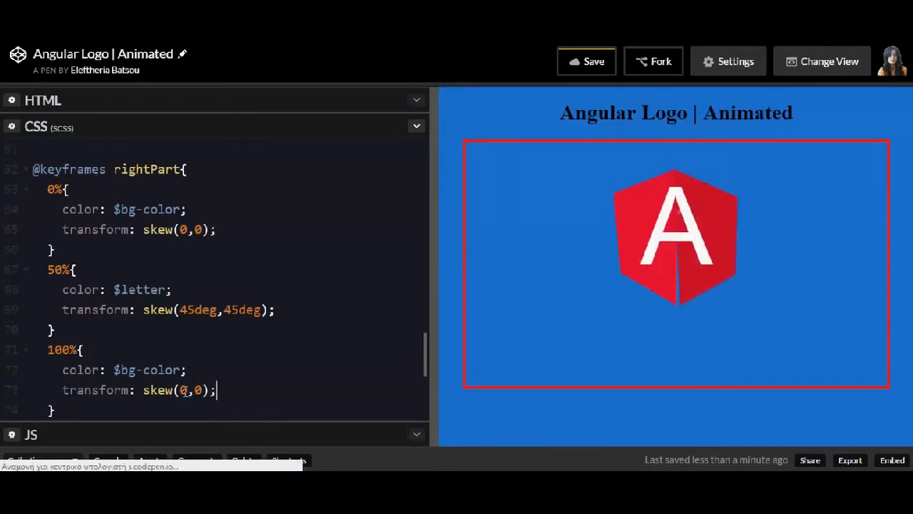
scroll("down", 3)
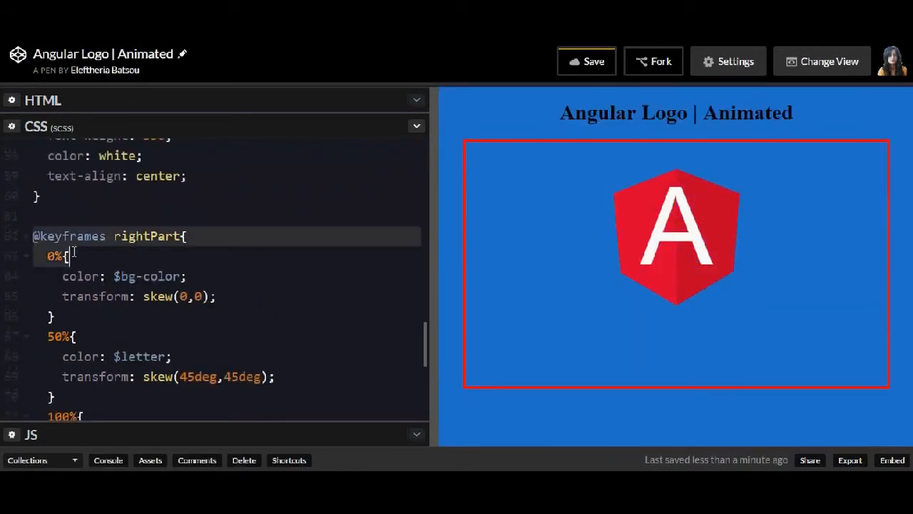
scroll("down", 3)
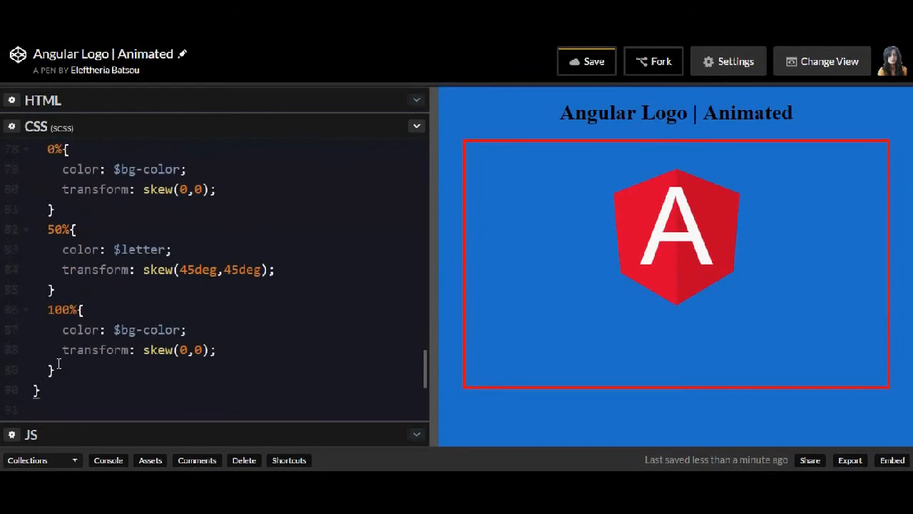
scroll("down", 3)
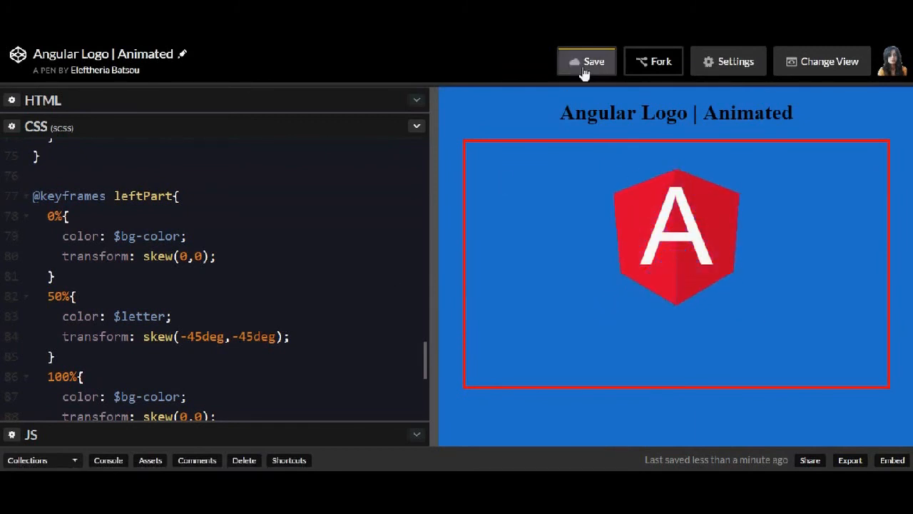
left_click(586, 61)
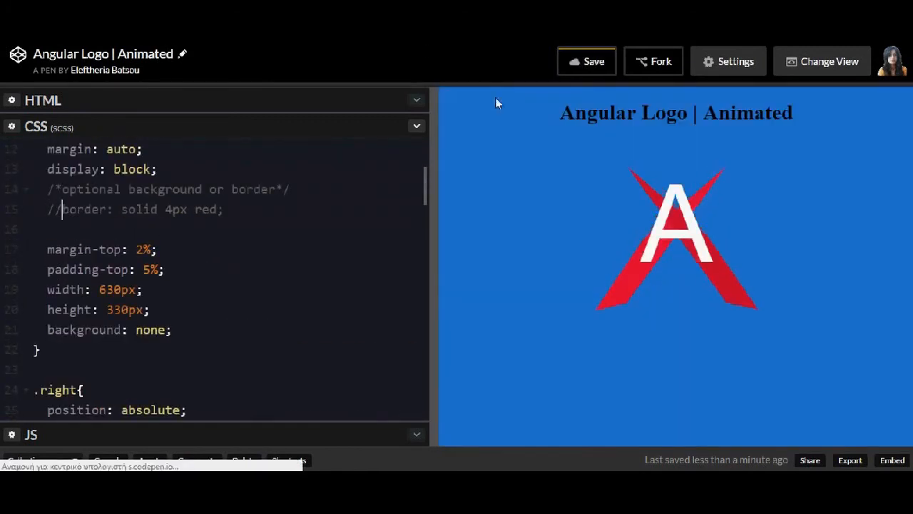
Widen the preview pane by moving the editor divider left to watch the borderless logo
left_click_drag(428, 193, 283, 192)
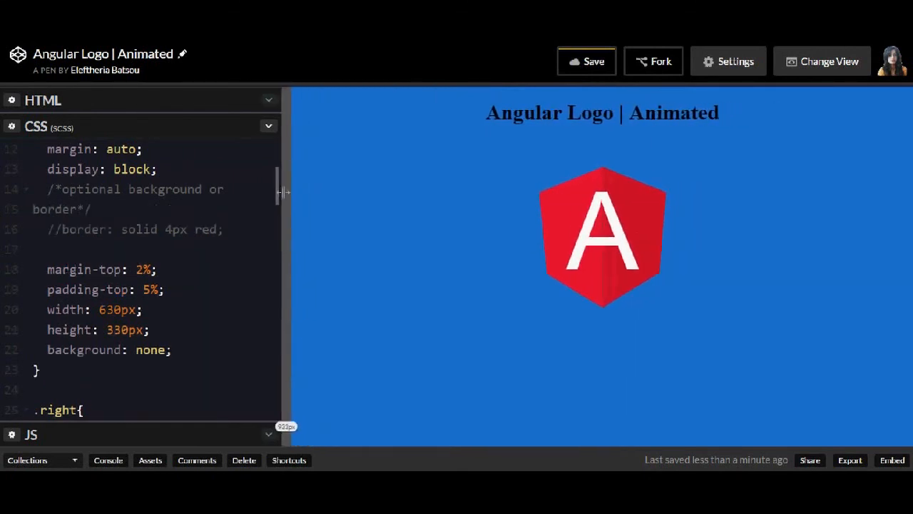